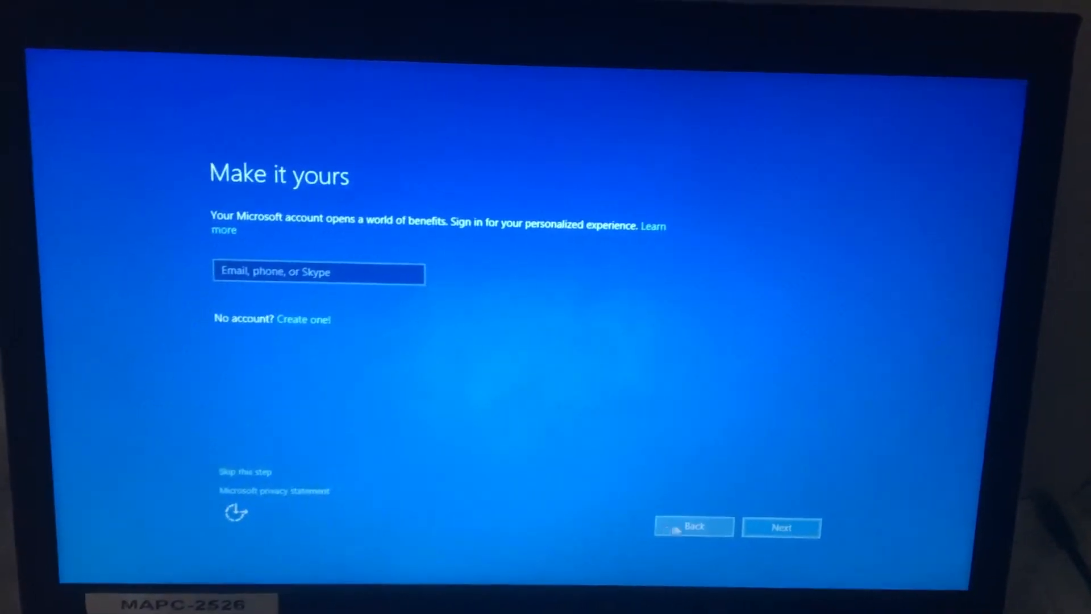
Mark the PC as personally owned ('I own it') and skip Microsoft account sign-in
{"action": "left_click", "coordinate": [694, 527]}
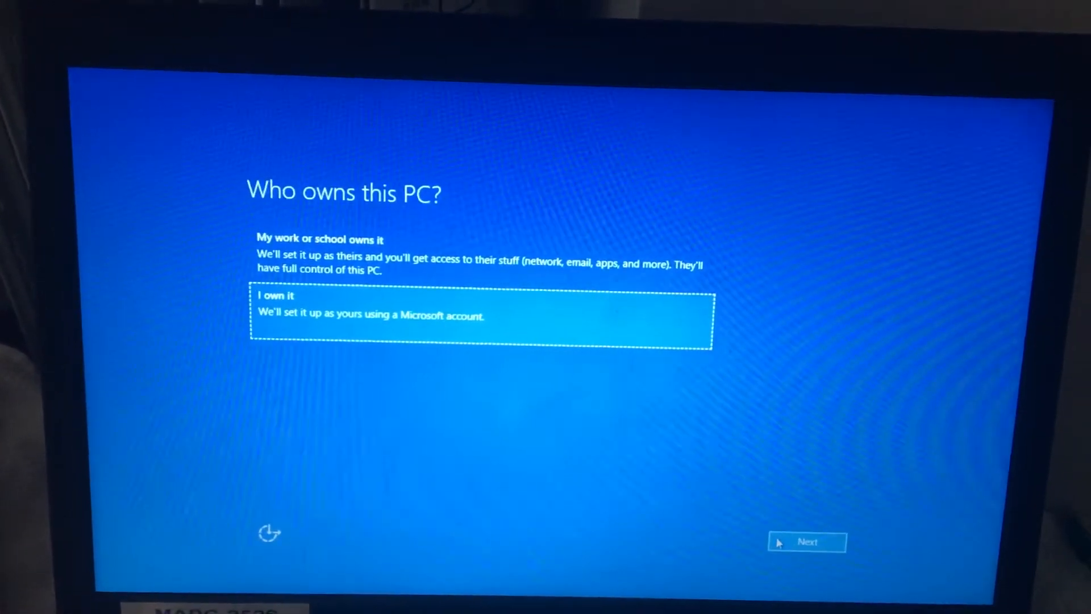
{"action": "left_click", "coordinate": [807, 542]}
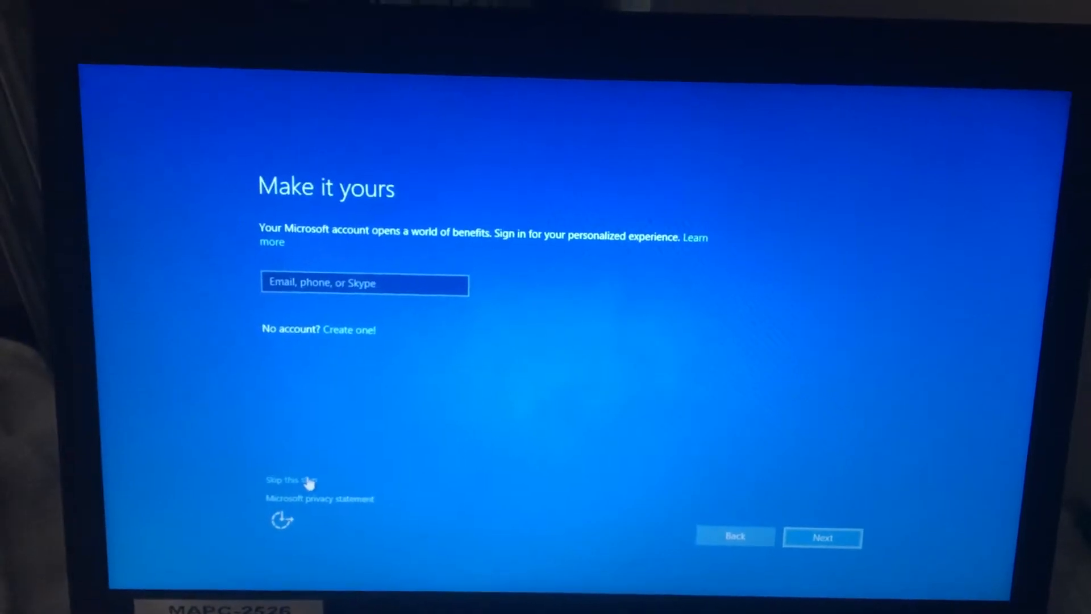
{"action": "left_click", "coordinate": [291, 480]}
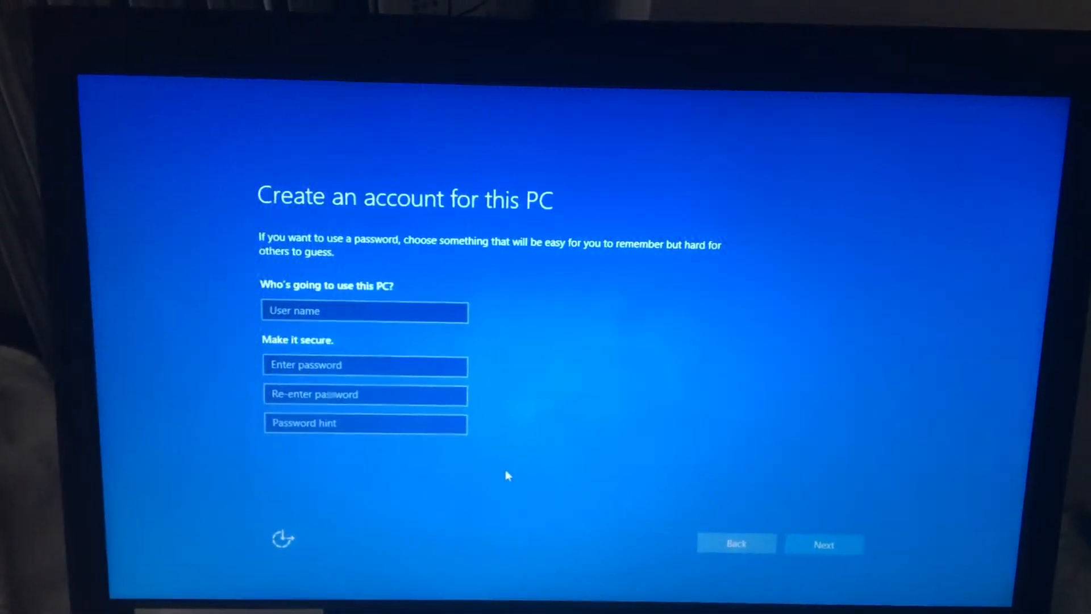
Create local account 'len' with no password and submit it
{"action": "left_click", "coordinate": [363, 311]}
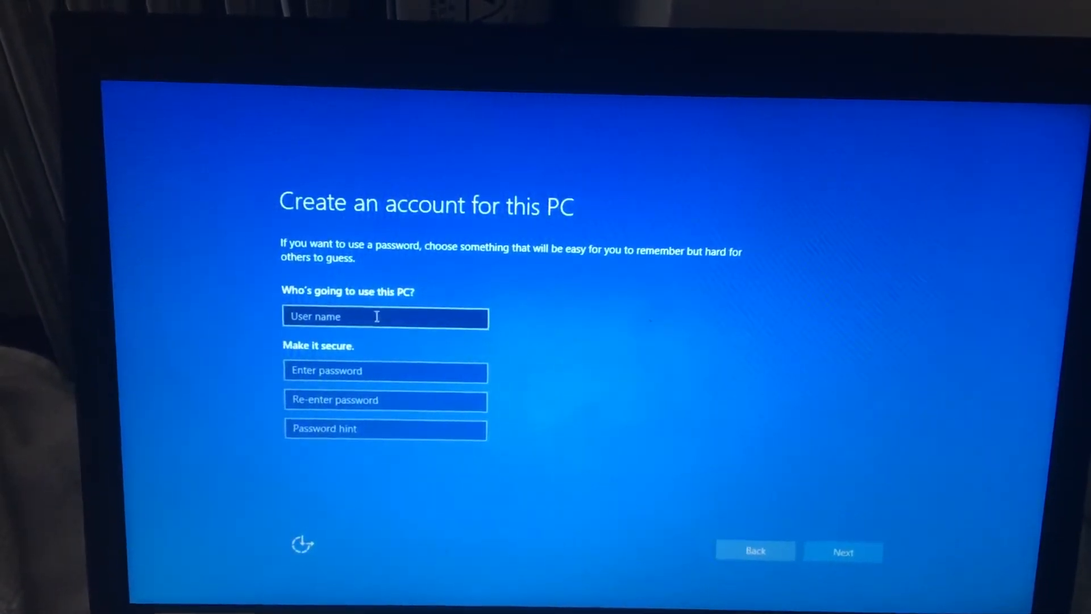
{"action": "left_click", "coordinate": [385, 317]}
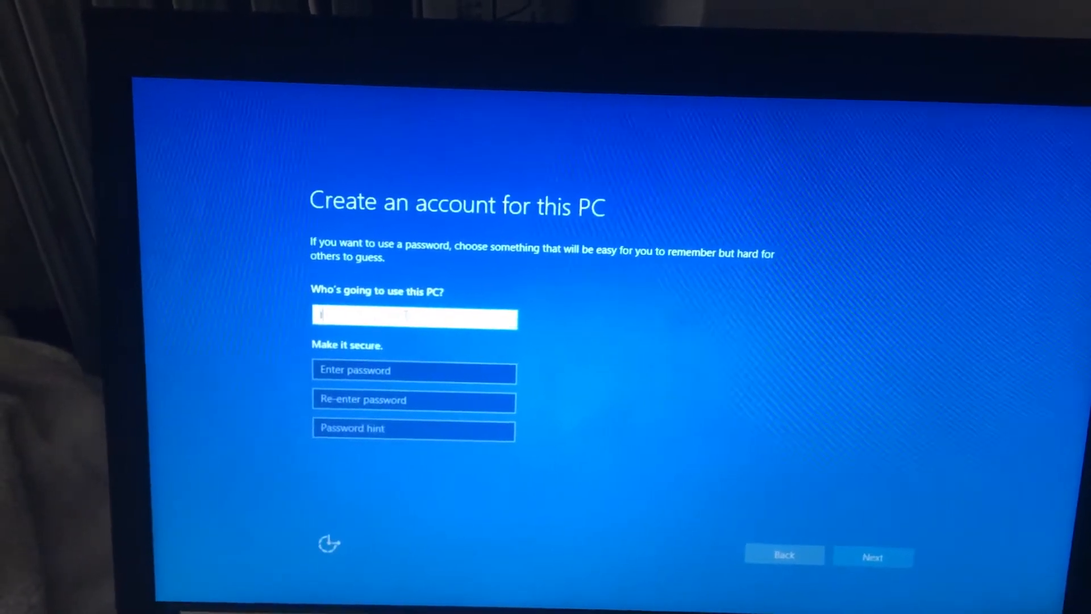
{"action": "type", "text": "len"}
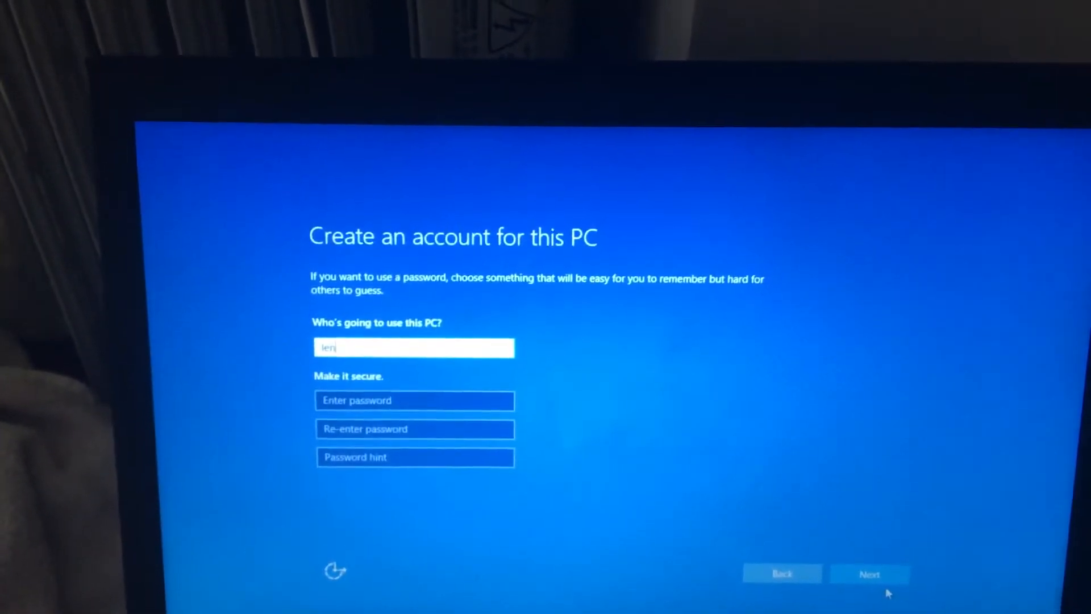
{"action": "left_click", "coordinate": [869, 573]}
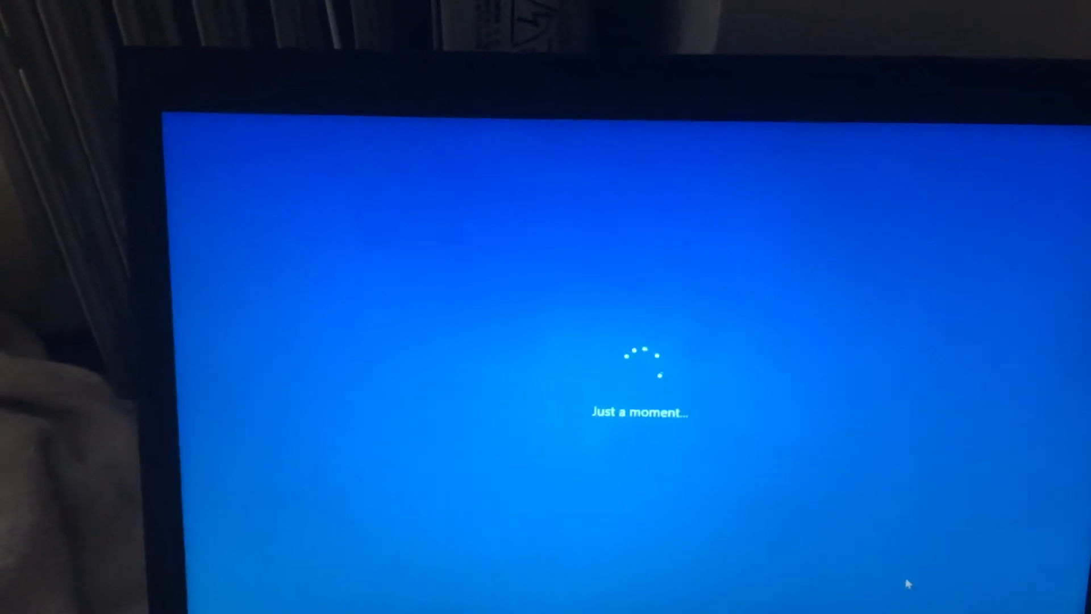